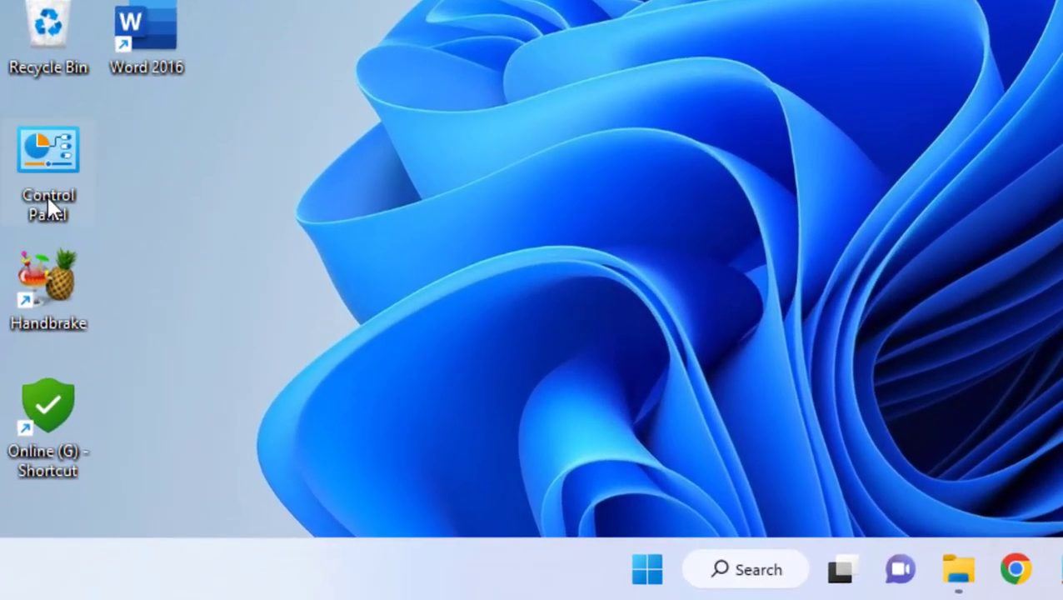
- Open Control Panel from the desktop and go to the Region settings
double_click(48, 150)
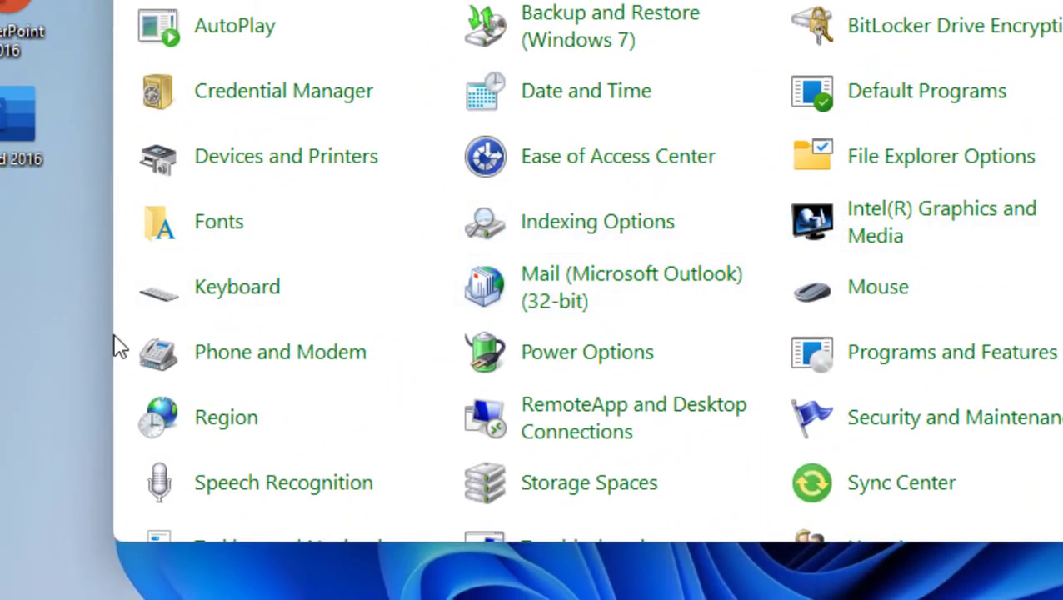
mouse_move(225, 416)
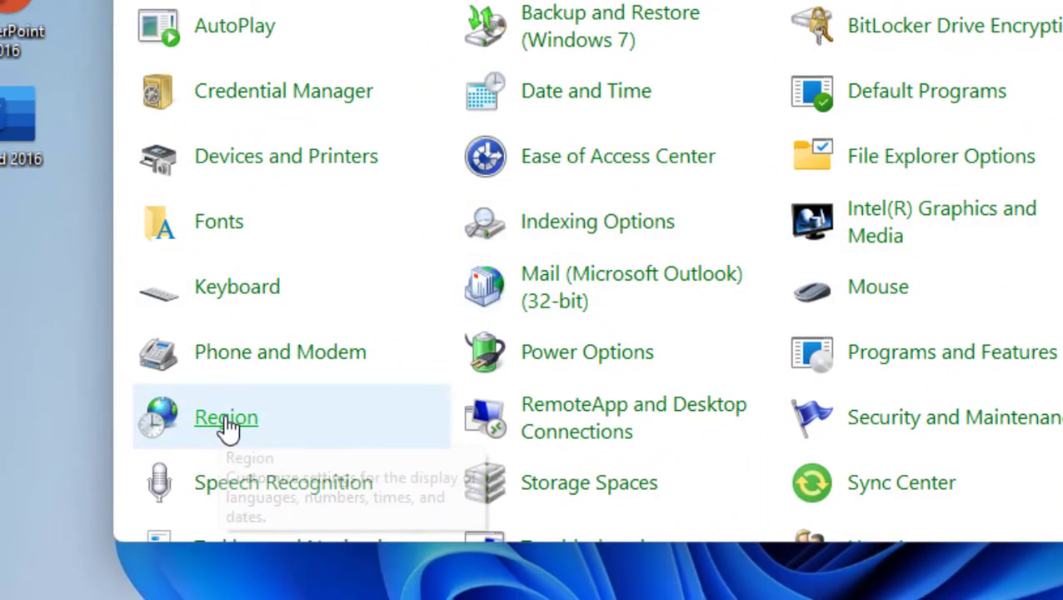
left_click(225, 417)
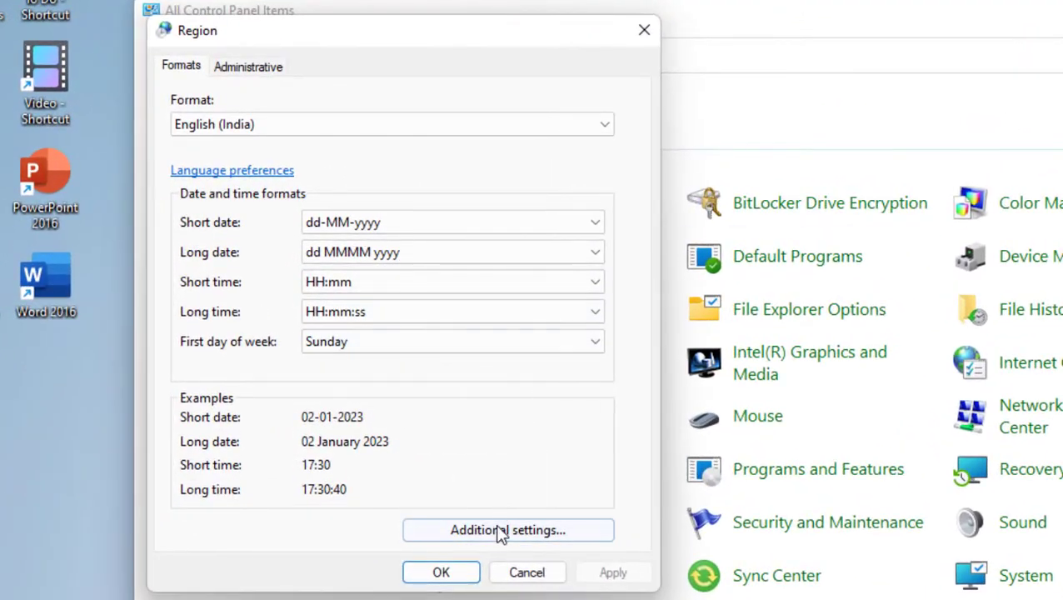
- In Customize Format's Time settings, set short time to hh:mm tt and long time to hh:mm:ss tt
left_click(507, 530)
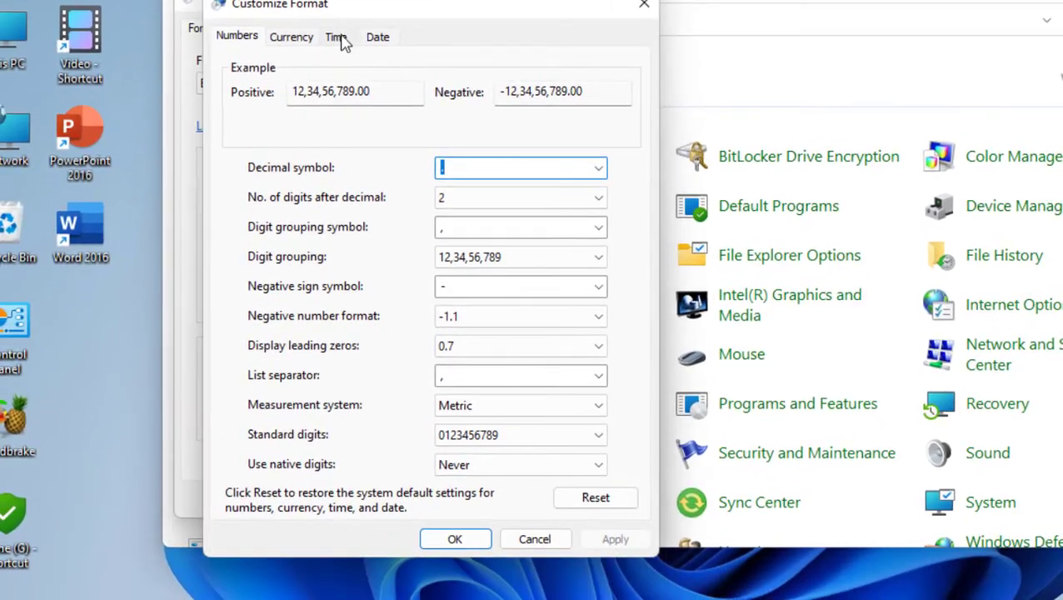
left_click(336, 37)
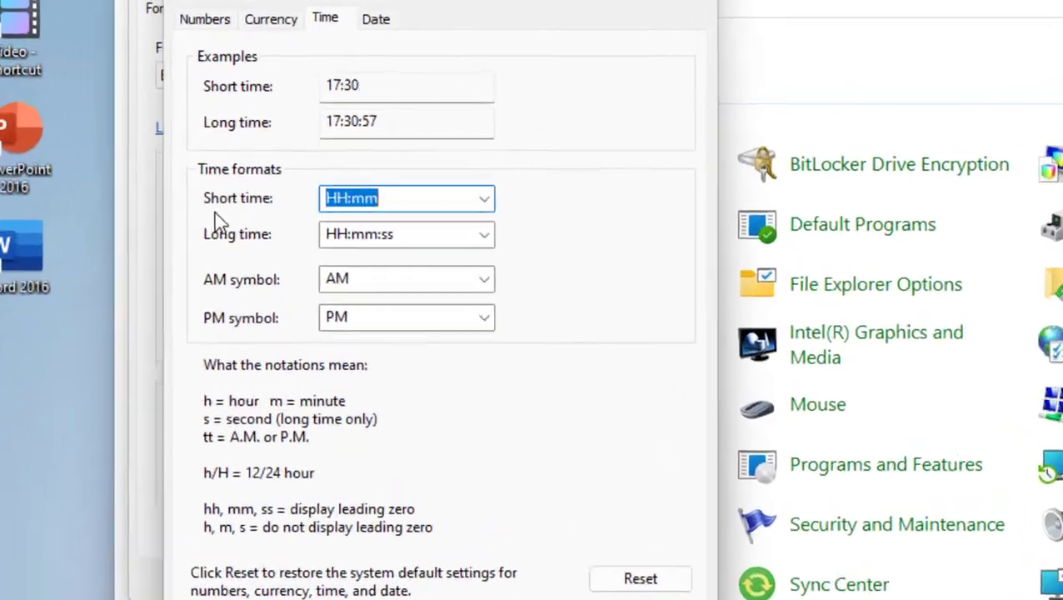
left_click(483, 198)
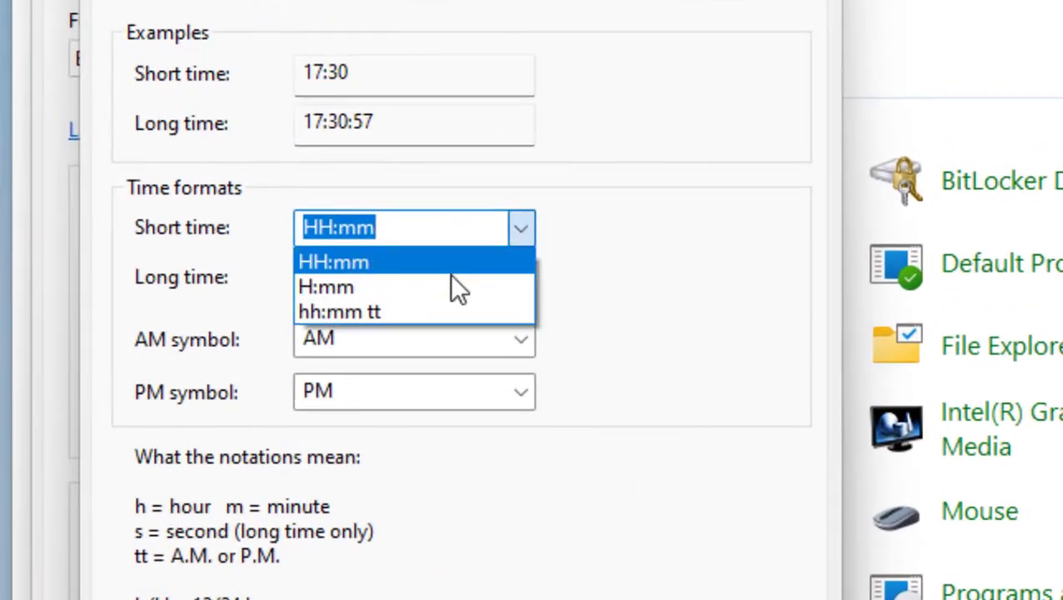
left_click(339, 311)
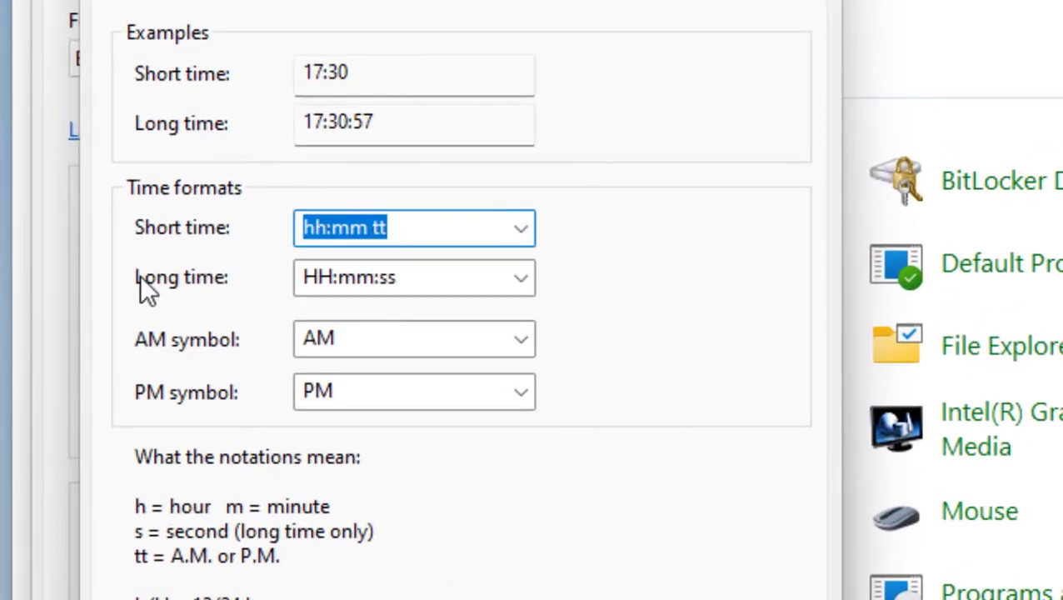
left_click(413, 277)
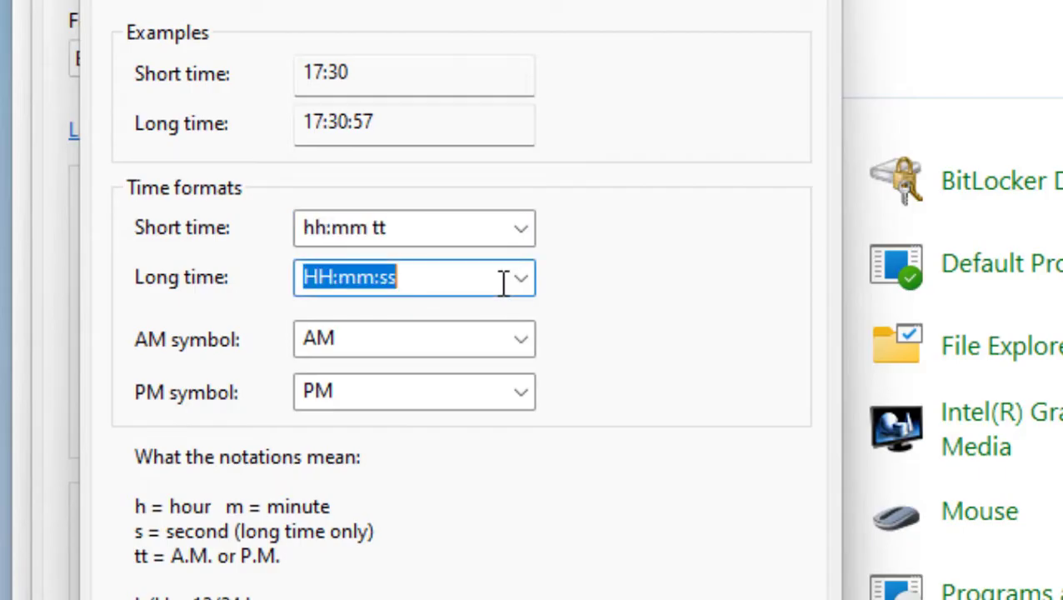
left_click(520, 277)
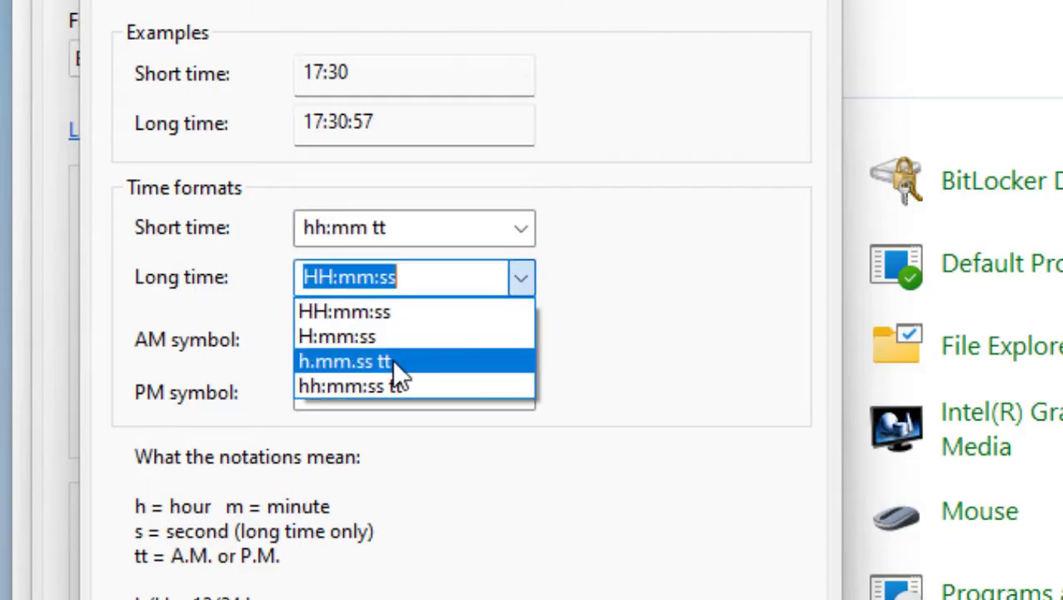
left_click(353, 385)
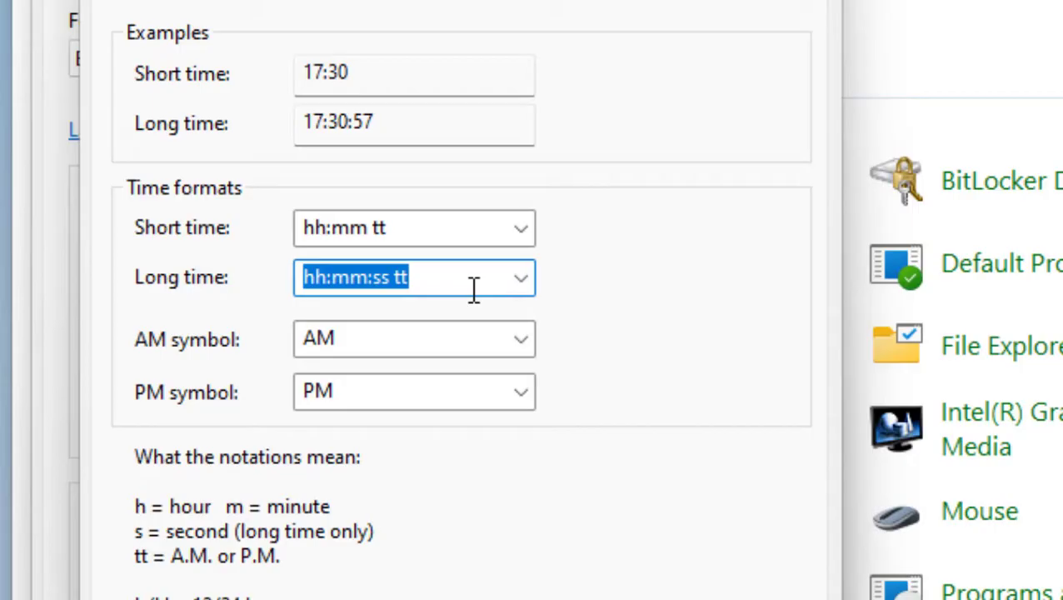
mouse_move(221, 358)
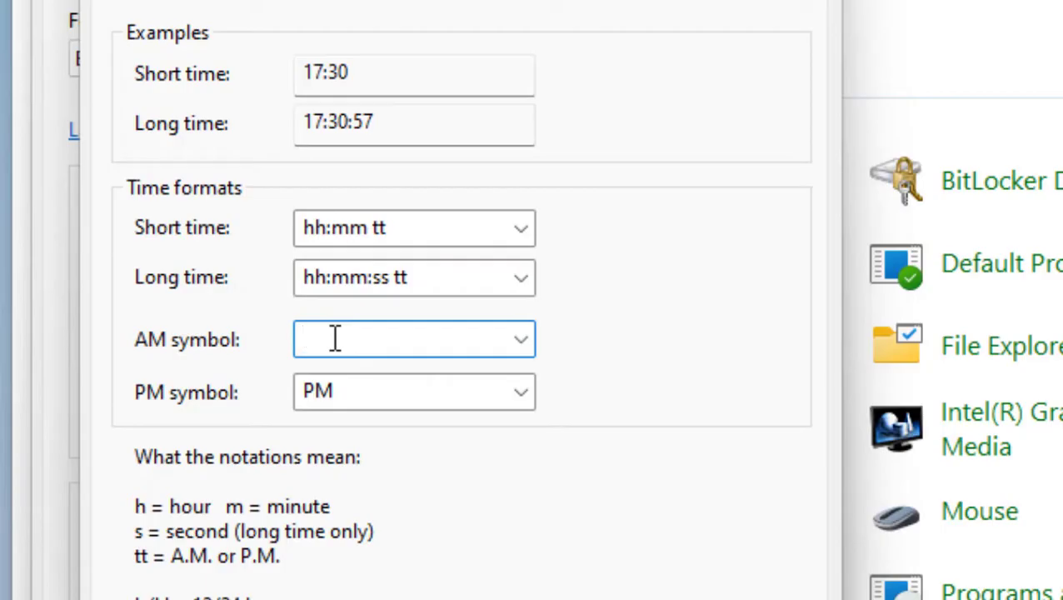
- Enter 'MJ Tube' as both the AM symbol and the PM symbol
type("MJT")
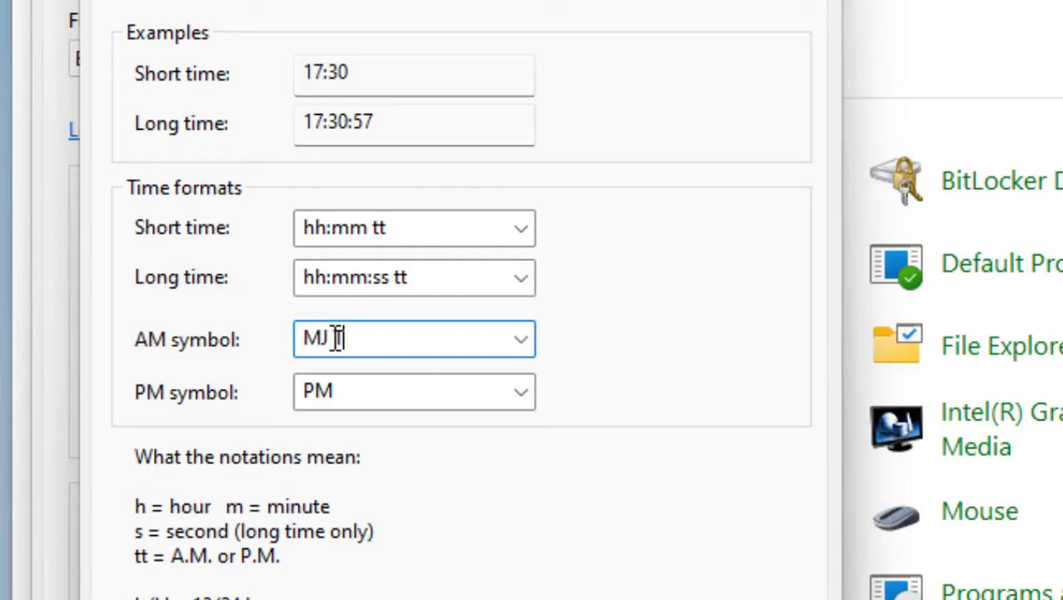
type("Tube")
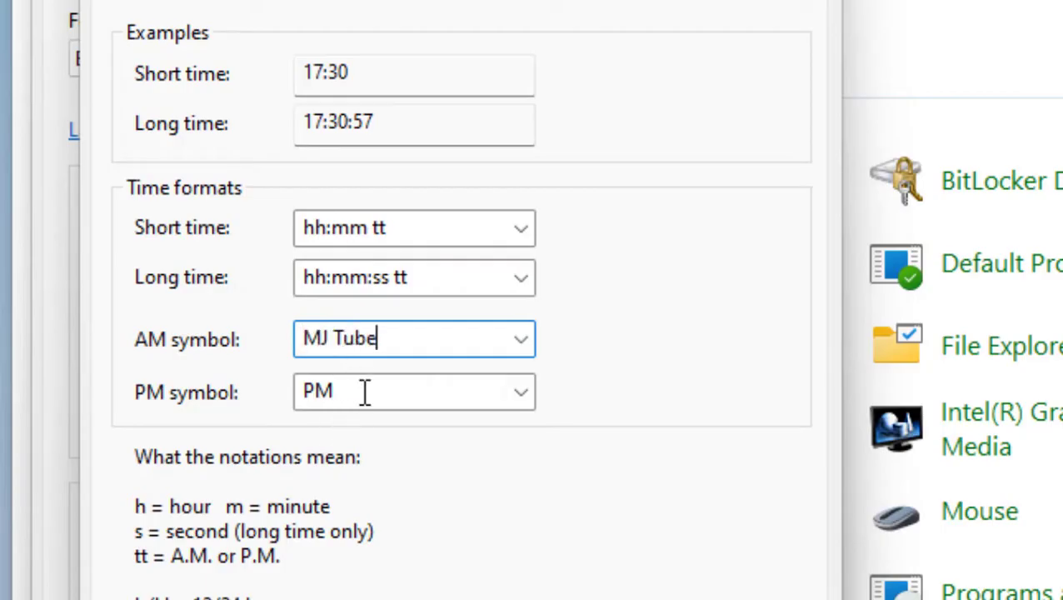
type("MJ")
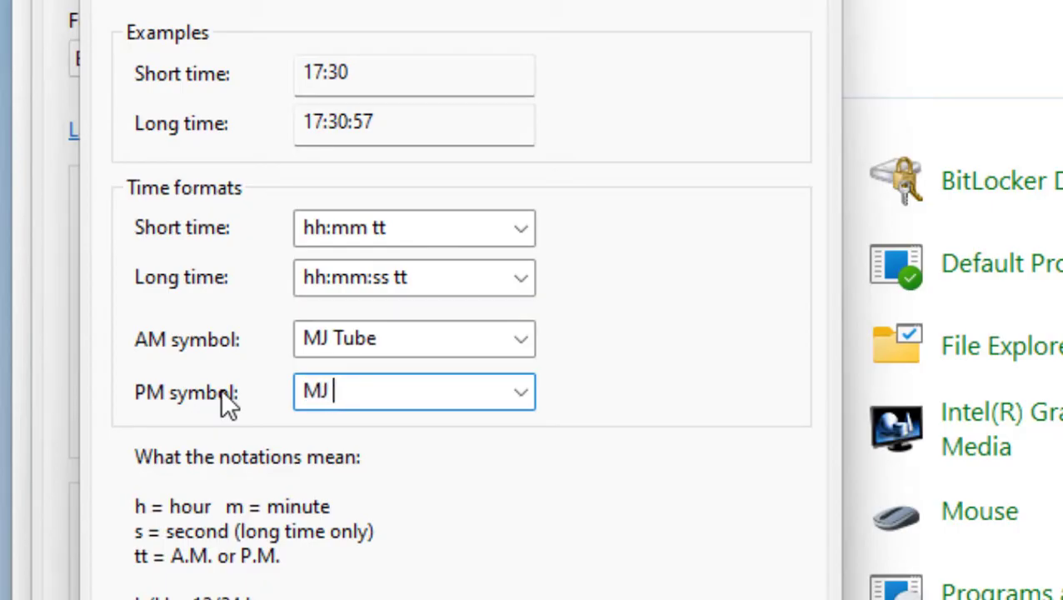
type("Tube")
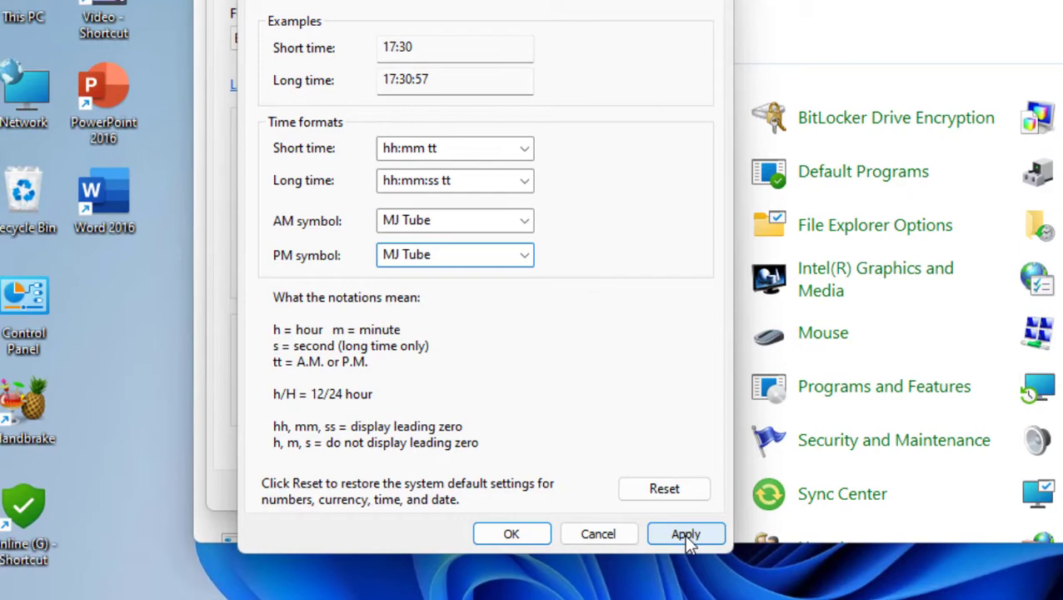
- Apply the MJ Tube symbols and close the Customize Format and Region dialogs
left_click(685, 534)
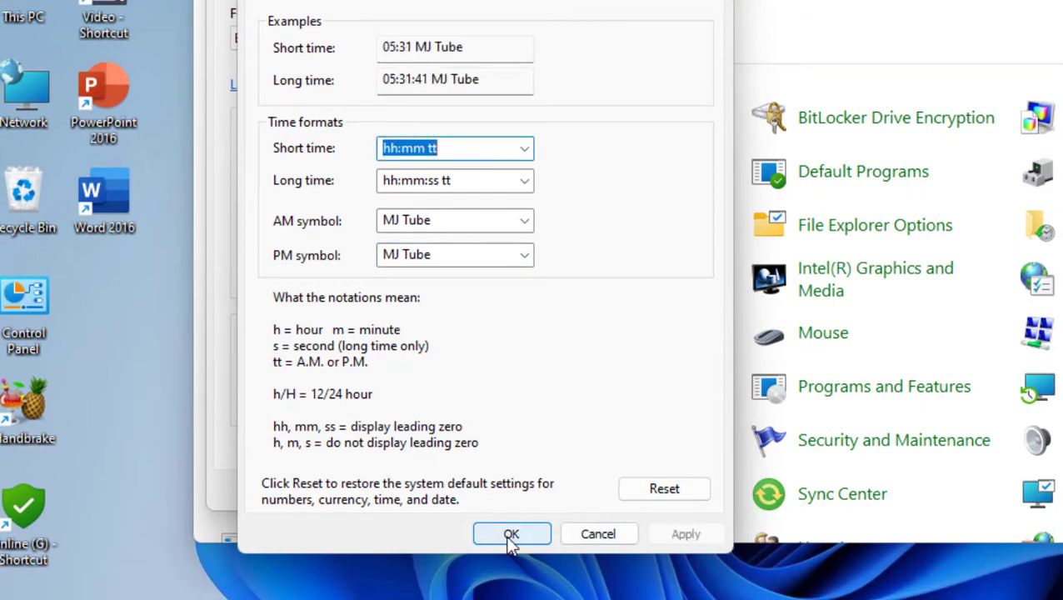
left_click(511, 533)
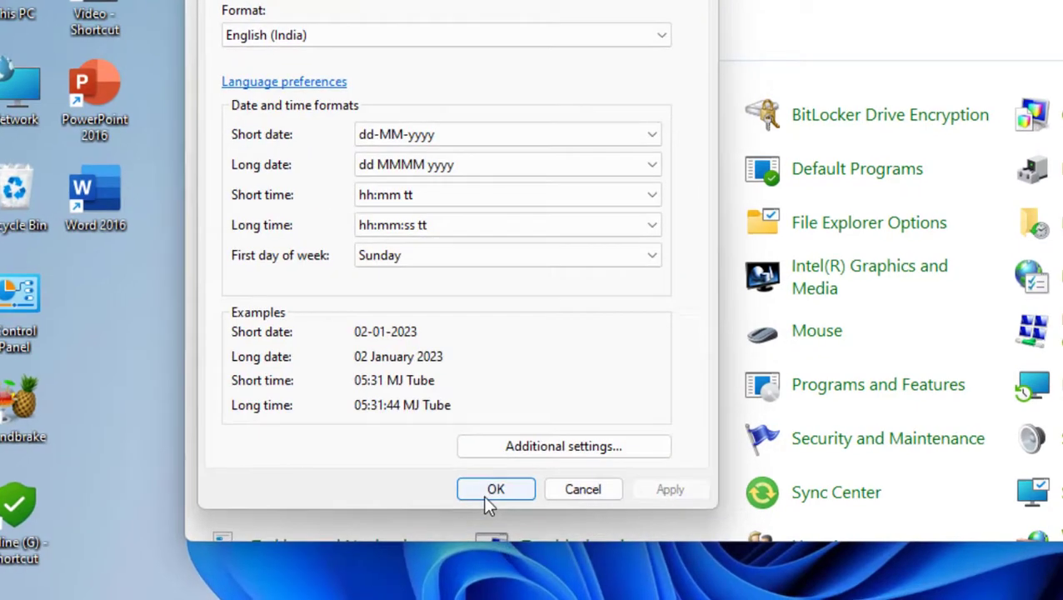
left_click(496, 489)
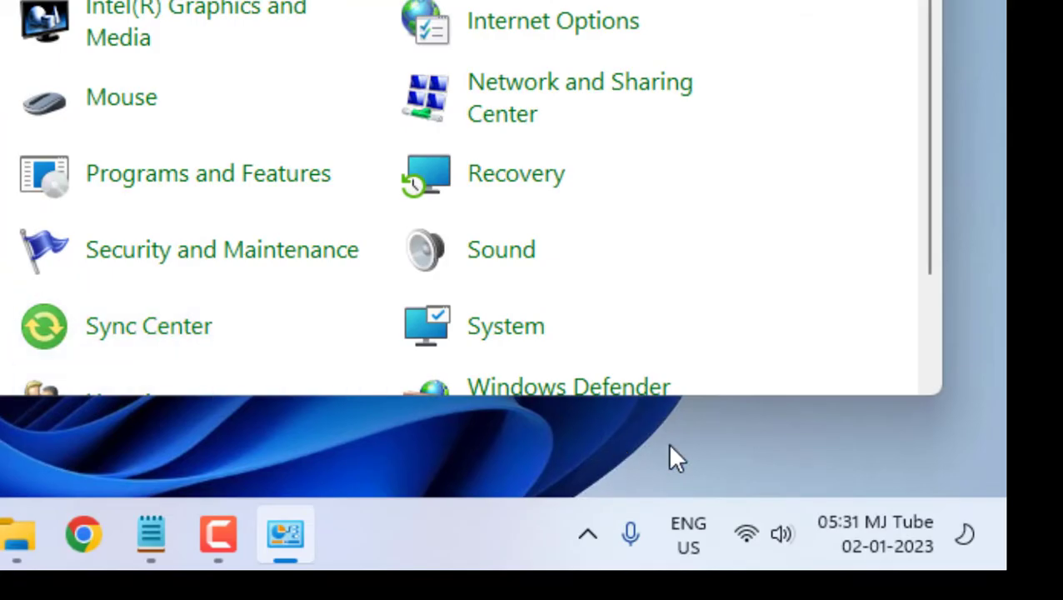
mouse_move(887, 545)
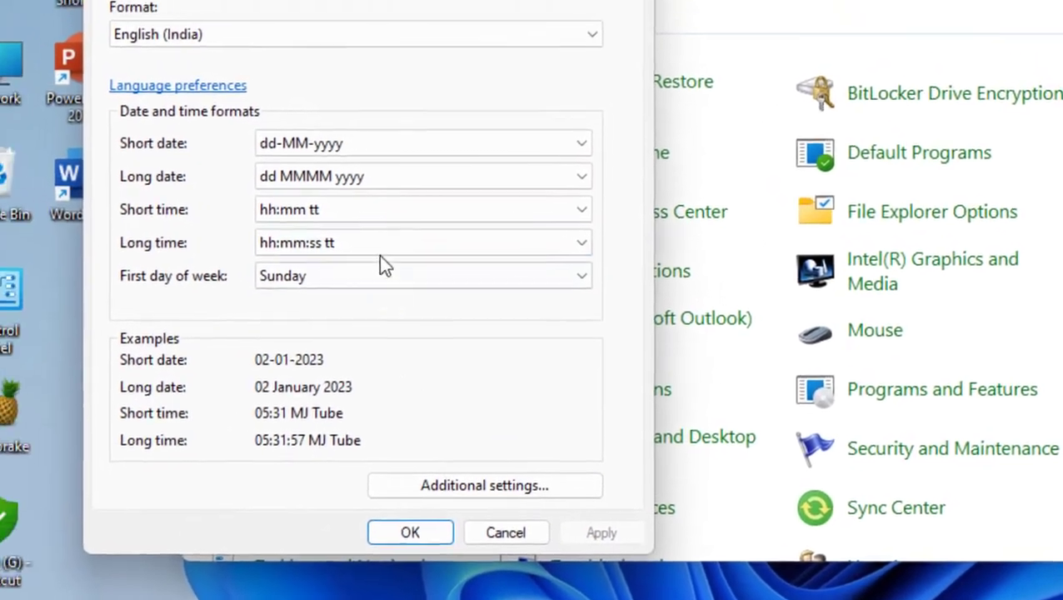
- Reopen Customize Format's Time settings and restore the AM and PM symbols to AM and PM
left_click(483, 485)
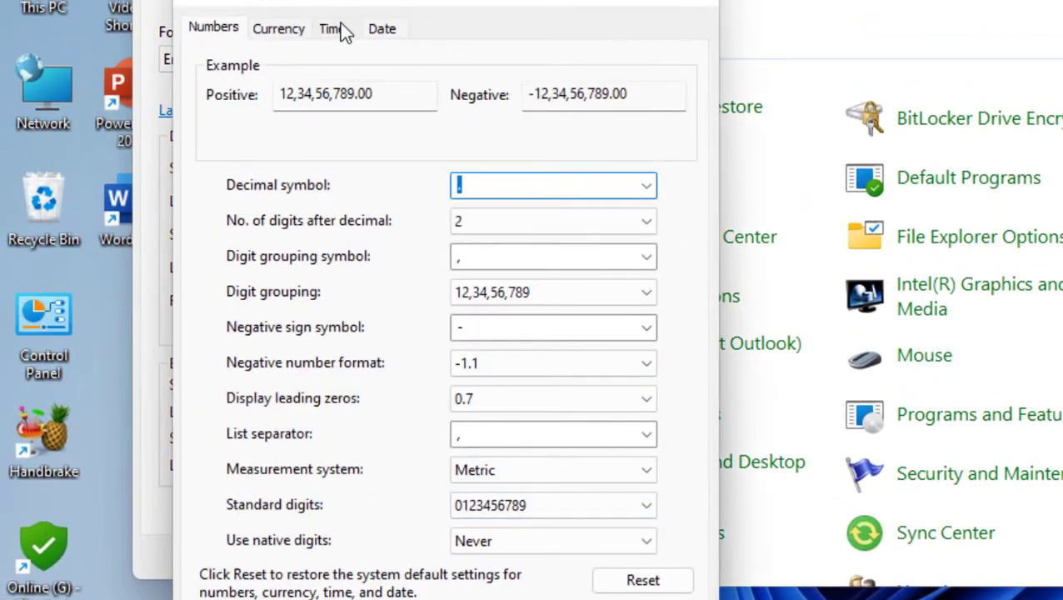
left_click(332, 27)
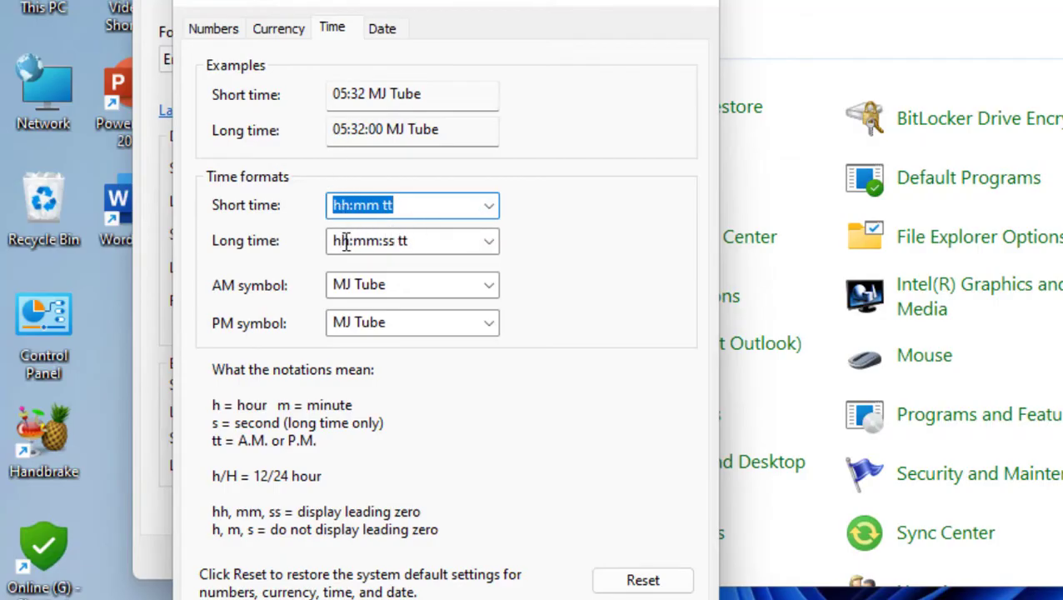
left_click(488, 284)
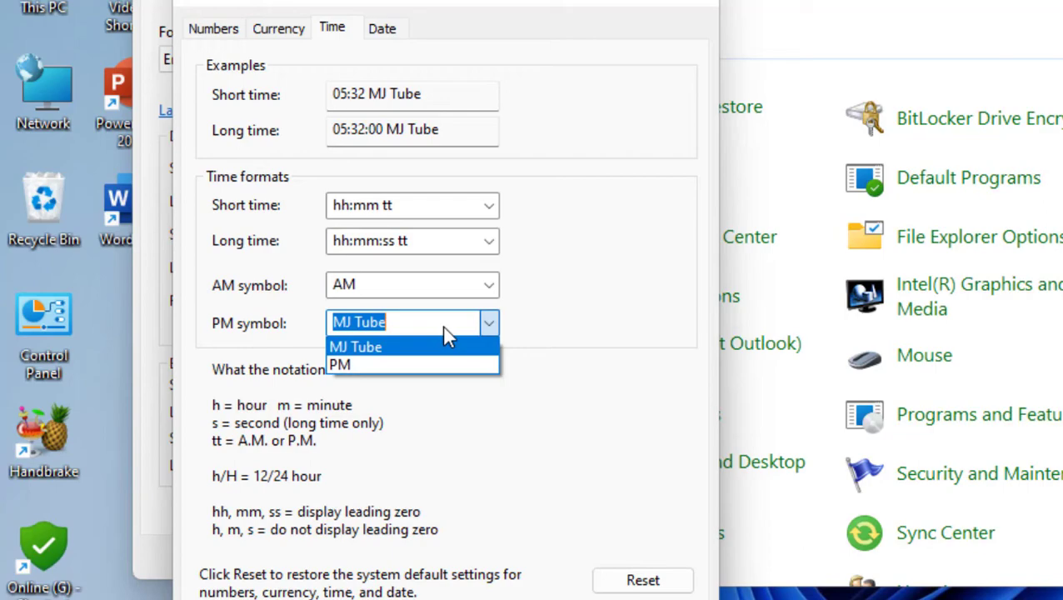
left_click(340, 364)
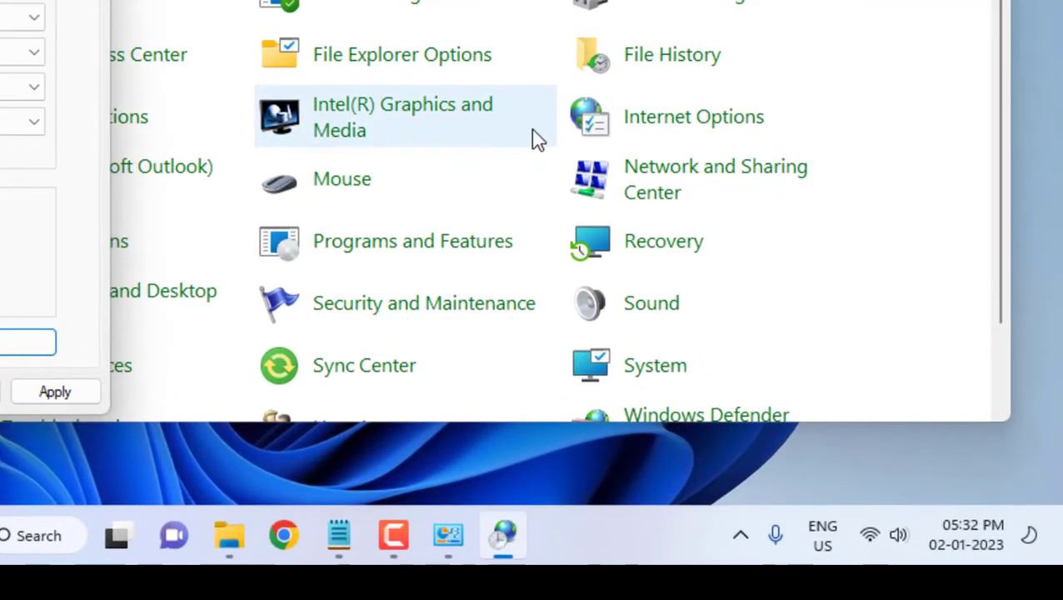
mouse_move(1024, 504)
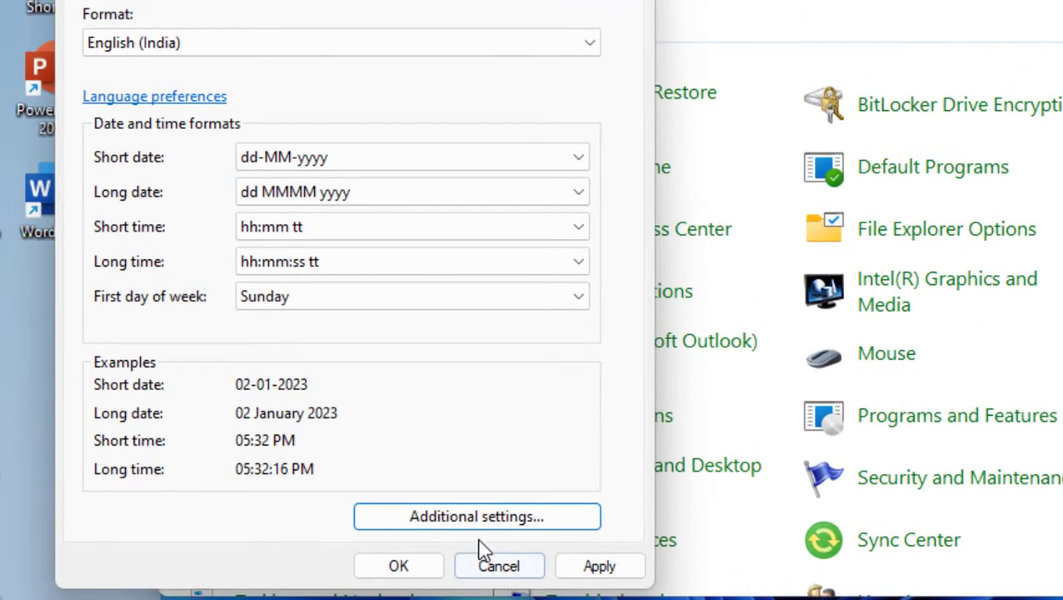
- Confirm the restored time format and cancel out of the Region dialog
left_click(475, 516)
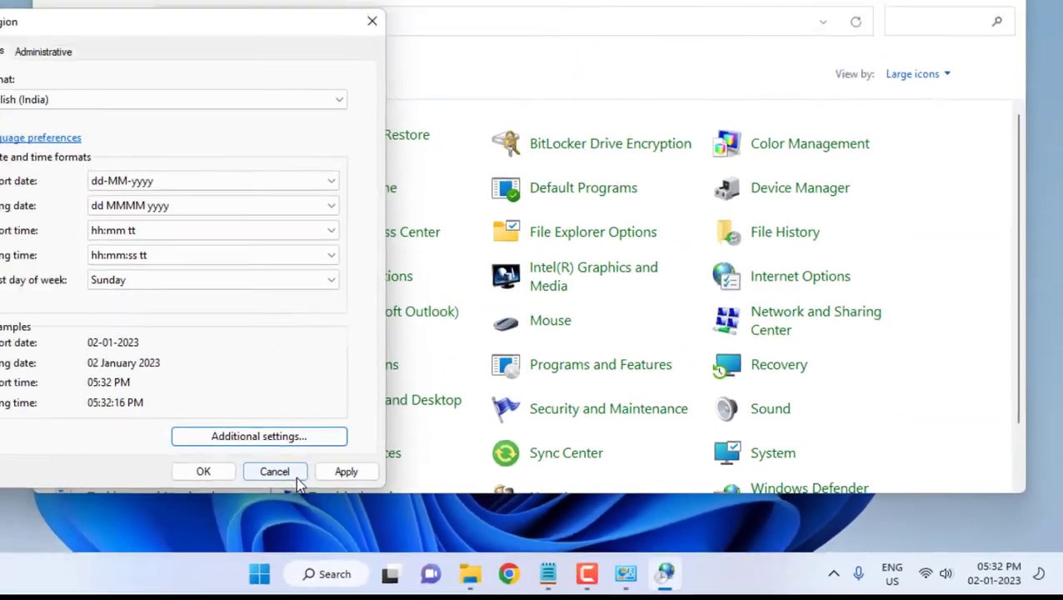
left_click(274, 470)
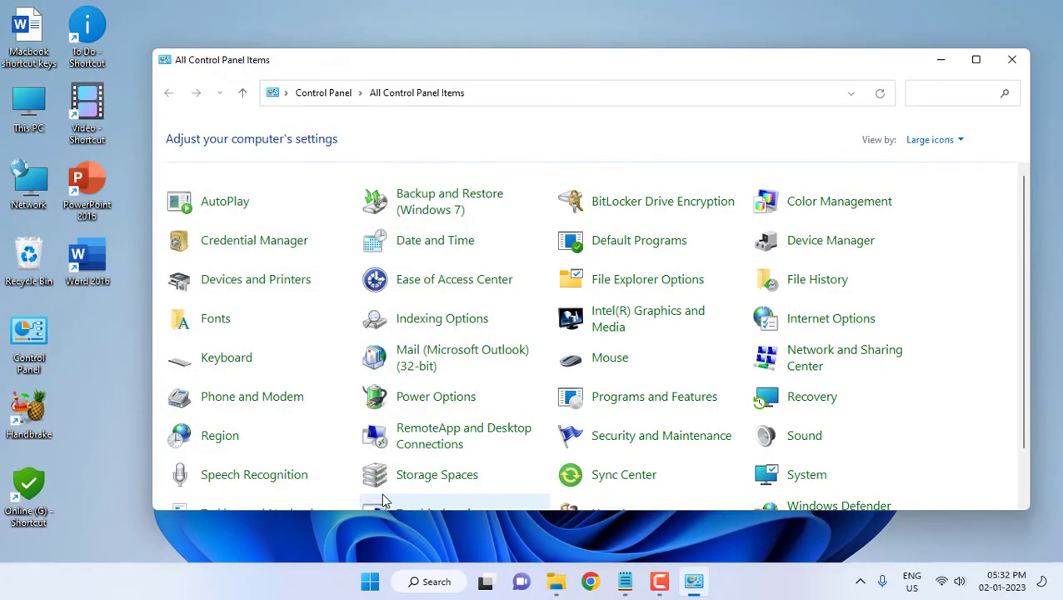